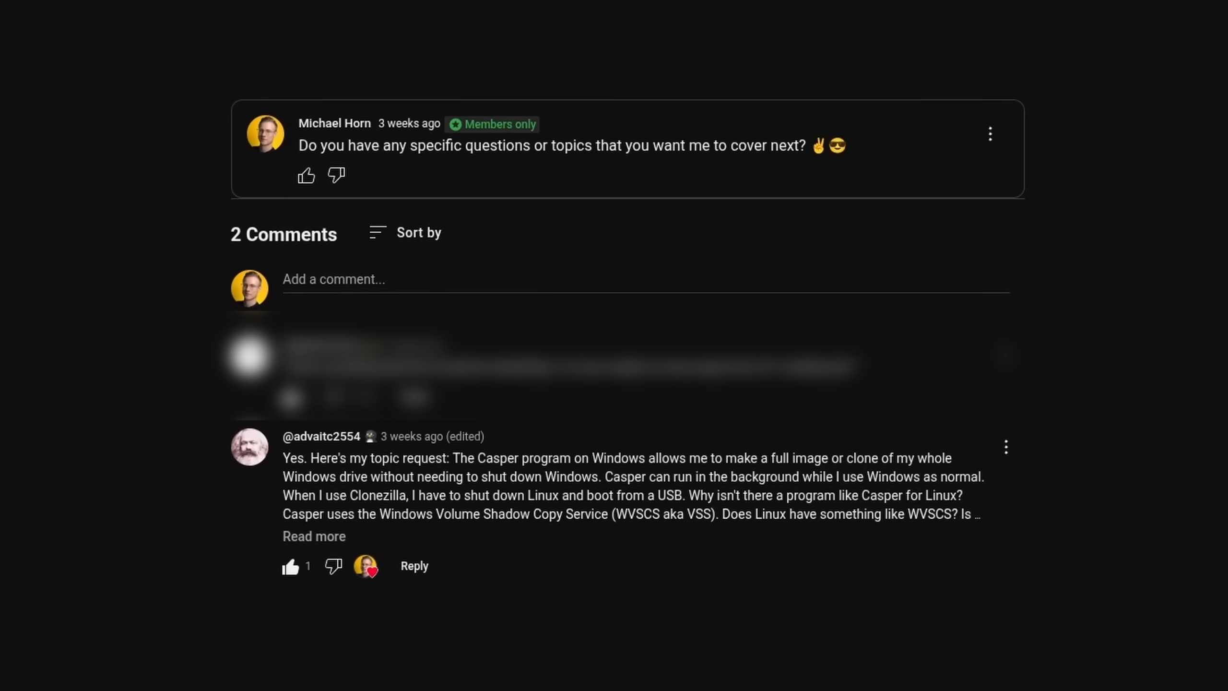
- Leave the members-only YouTube comment thread for the Activities overview of open windows
{"action": "left_click", "coordinate": [615, 10]}
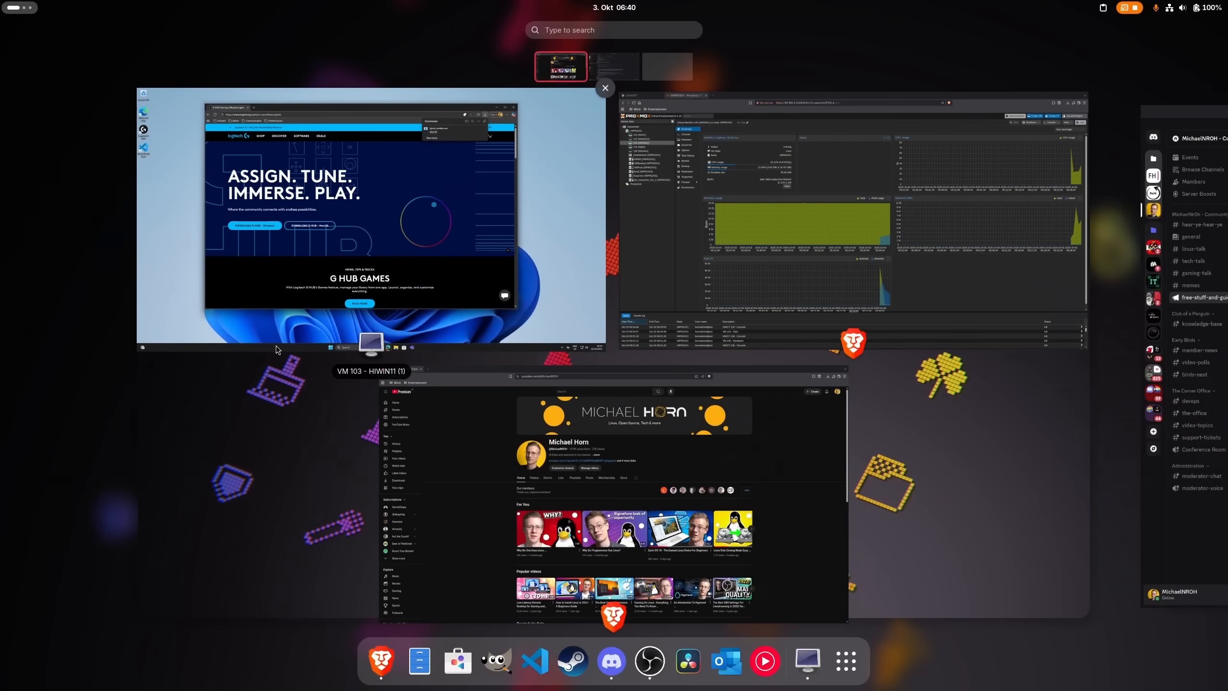
- Bring up Settings on the Appearance page next to a Files window of the home folder
{"action": "left_click", "coordinate": [604, 87]}
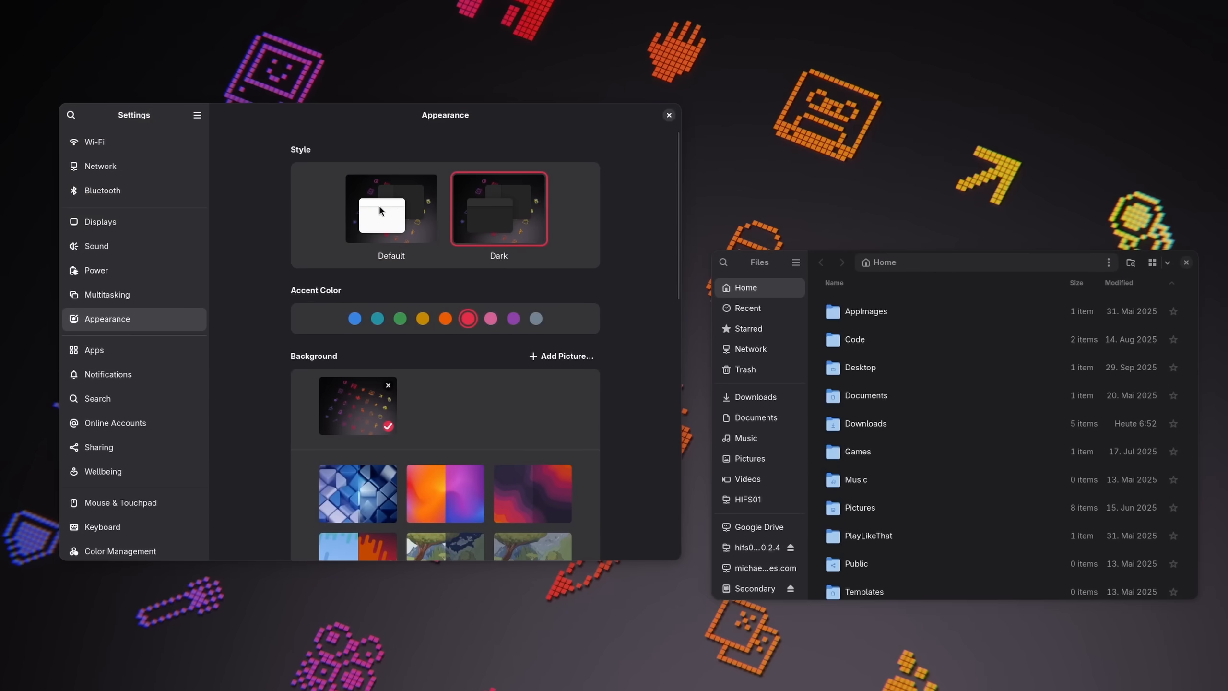
- Switch the system to the Default light style, then view the NVIDIA Driver Downloads page
{"action": "left_click", "coordinate": [390, 208]}
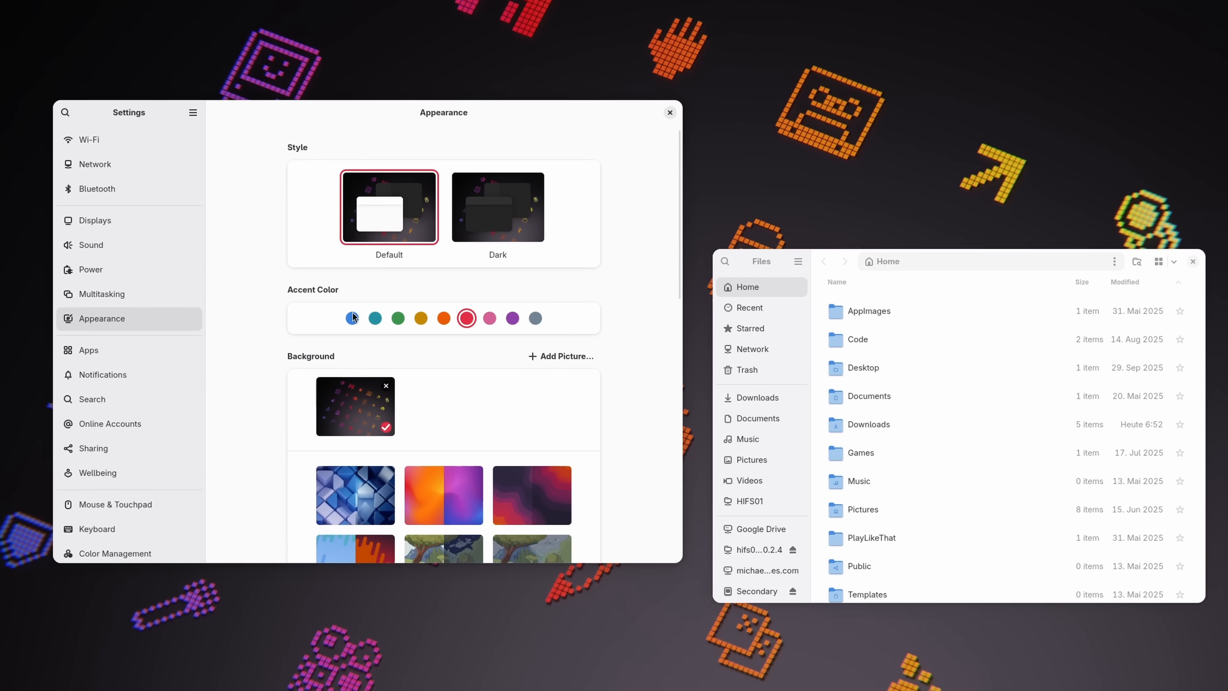
{"action": "left_click", "coordinate": [349, 318]}
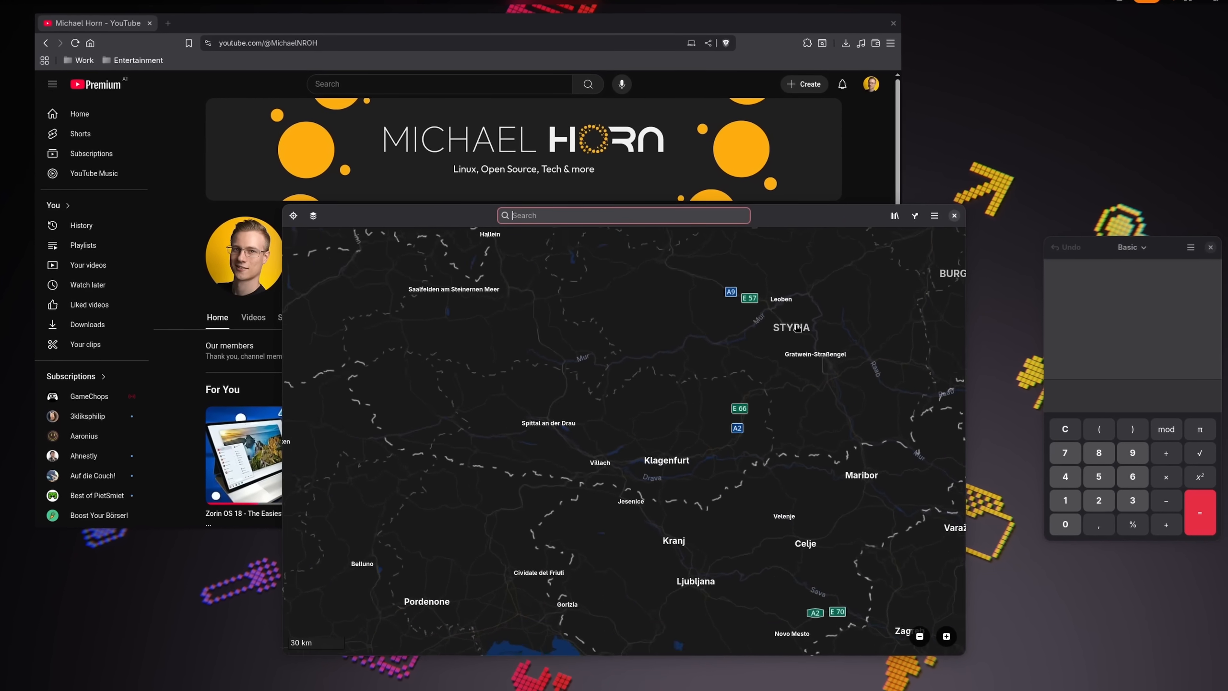
{"action": "scroll", "scroll_direction": "up", "scroll_amount": 3}
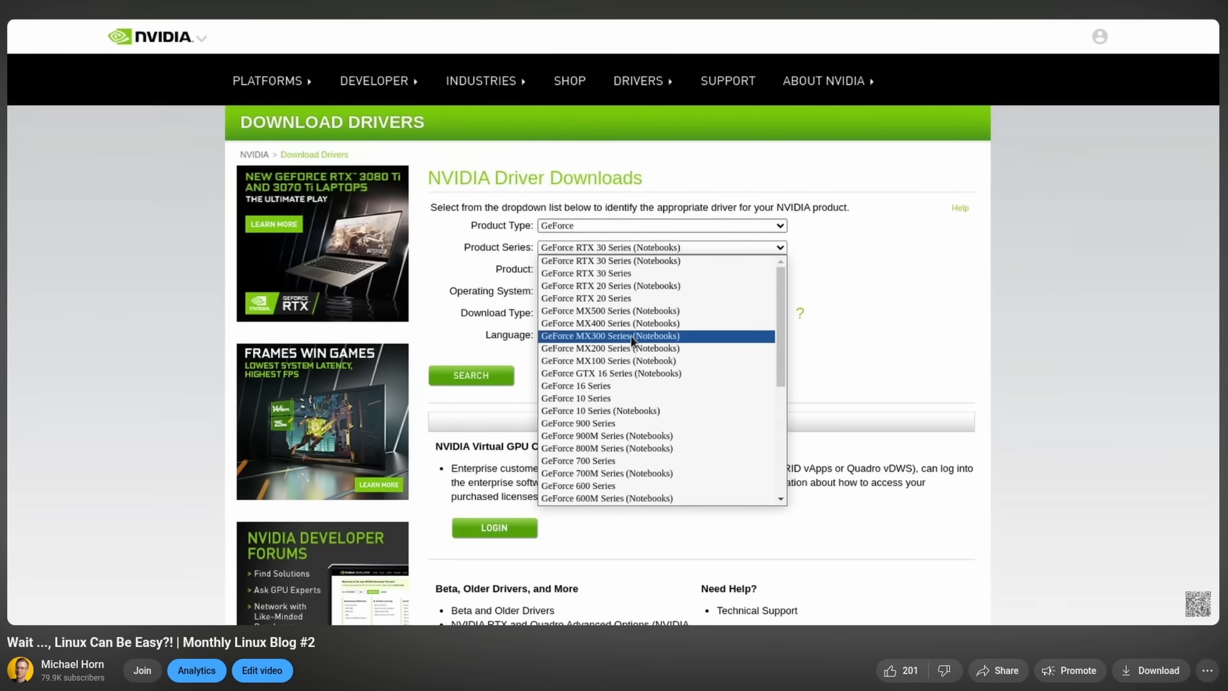
- Browse the Phoronix Nouveau-vs-NVIDIA benchmark charts, ending on GNOME Software's Hardware Drivers list
{"action": "left_click", "coordinate": [576, 398]}
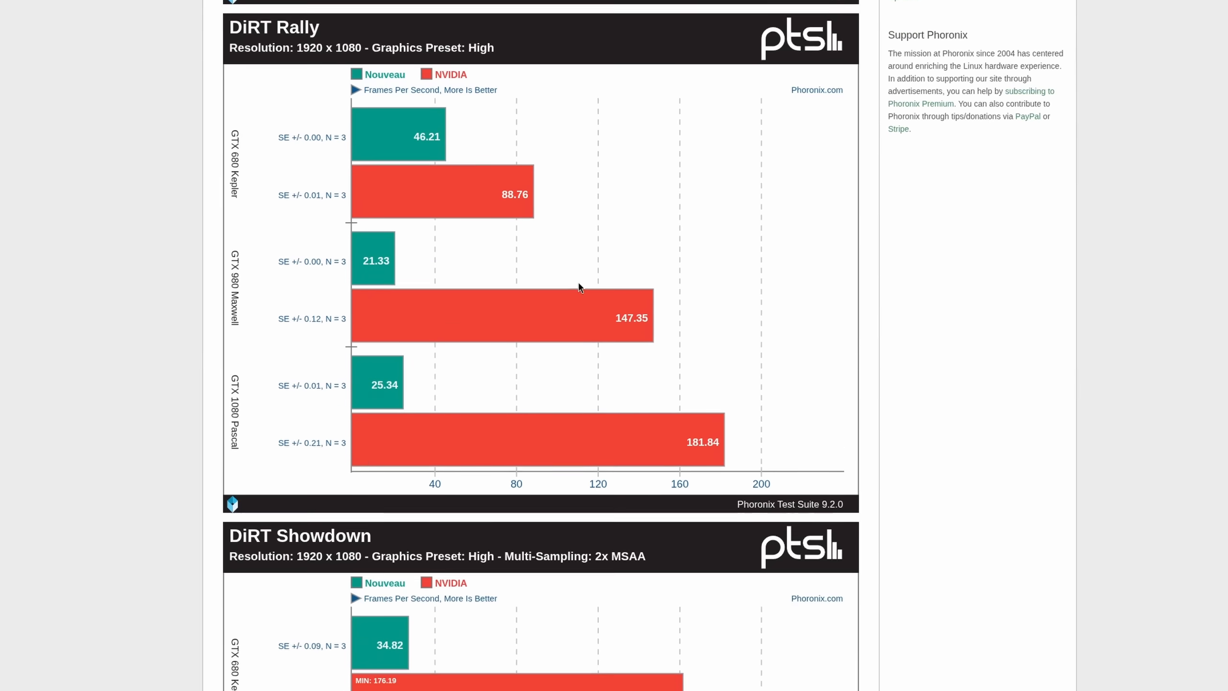
{"action": "scroll", "scroll_direction": "down", "scroll_amount": 3}
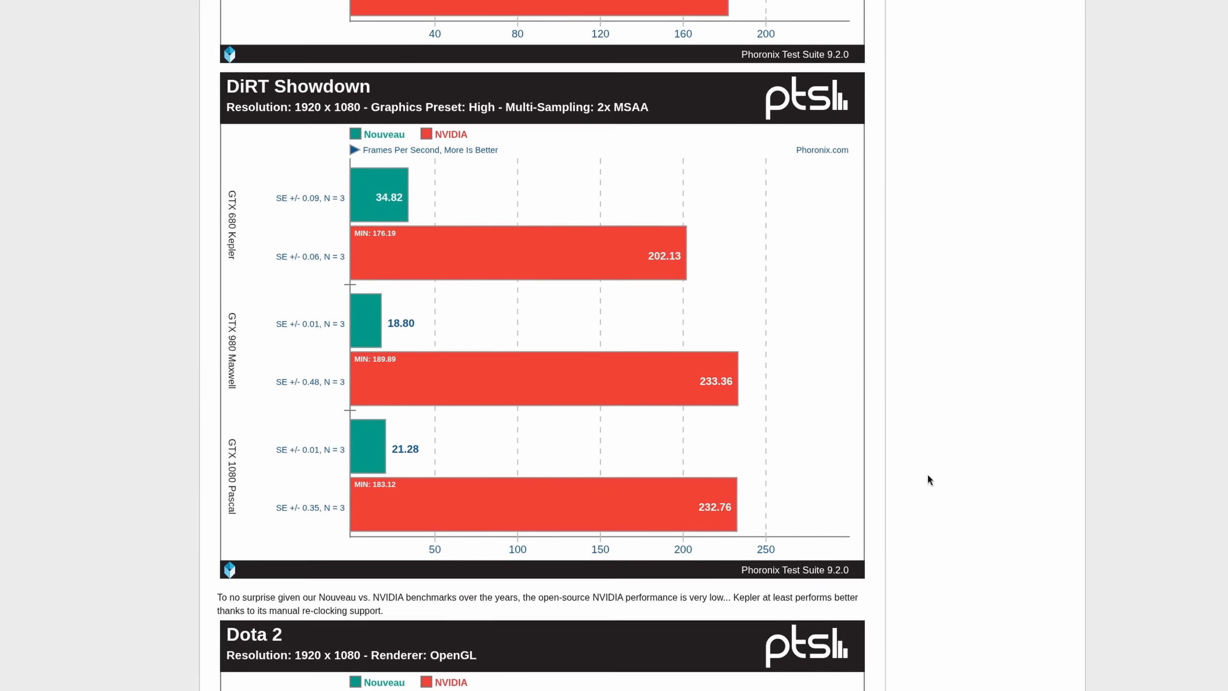
{"action": "scroll", "scroll_direction": "down", "scroll_amount": 3}
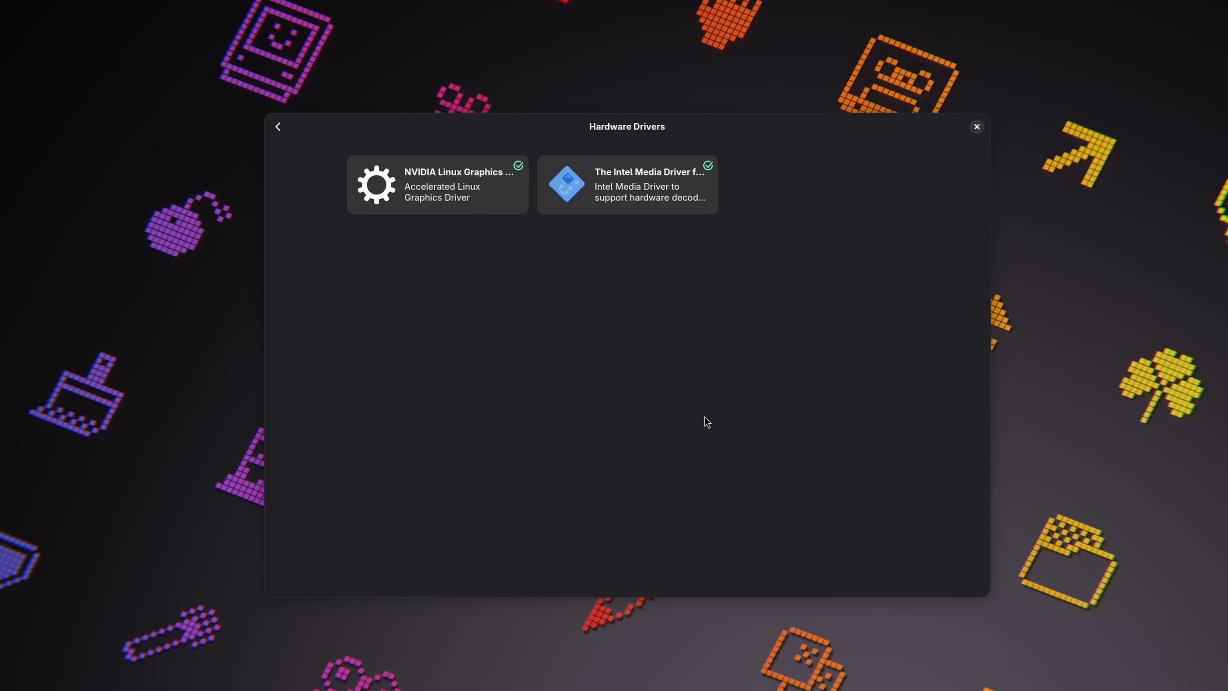
- Search GNOME Software for steam and view its installed Steam entry
{"action": "left_click", "coordinate": [436, 185]}
{"action": "type", "text": "steam"}
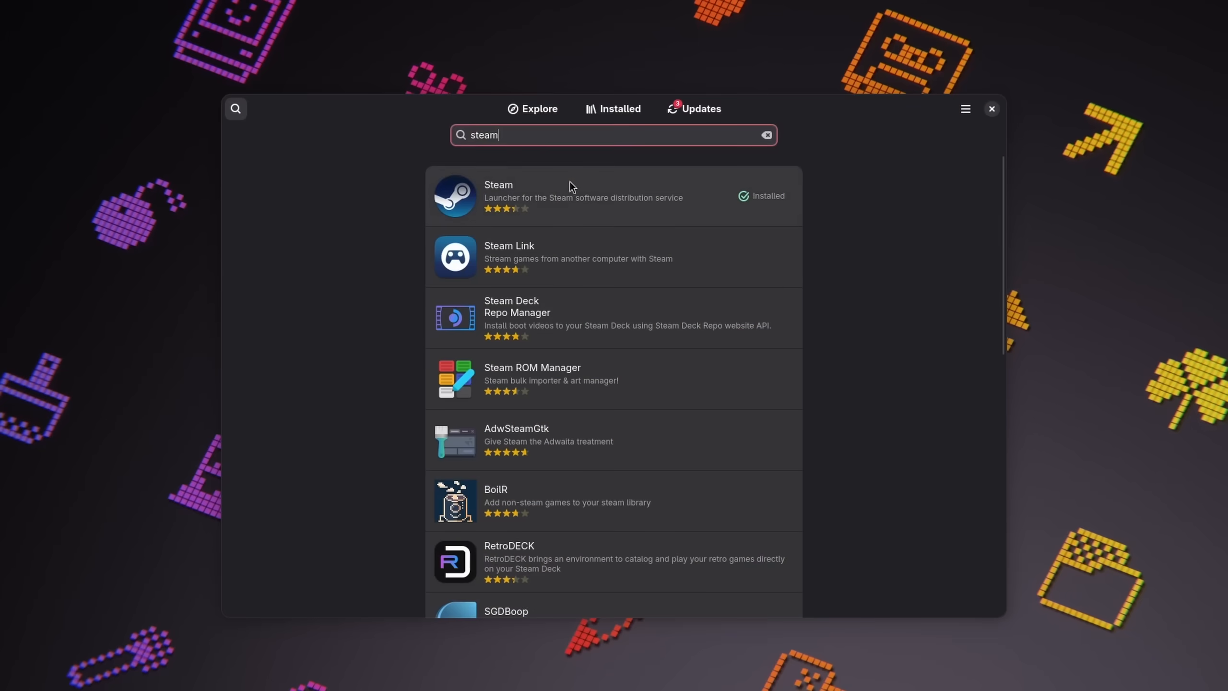
{"action": "left_click", "coordinate": [582, 196]}
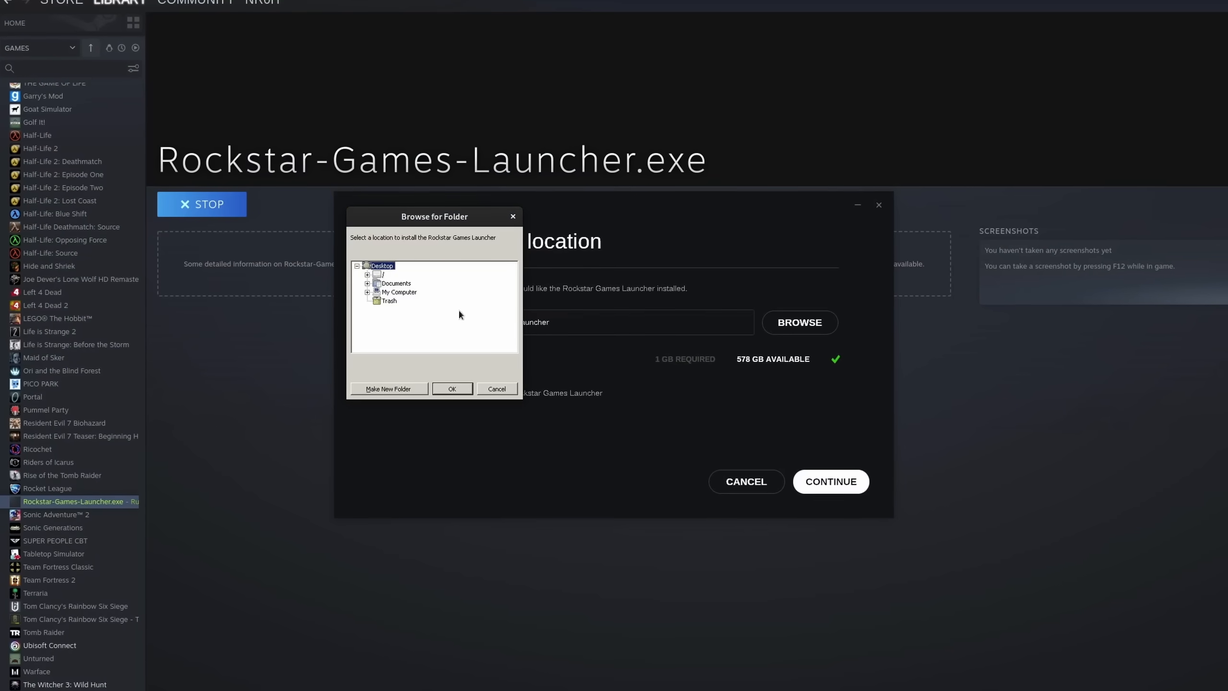
- Create a new gaming bottle in Bottles named EA-Games
{"action": "left_click", "coordinate": [451, 388]}
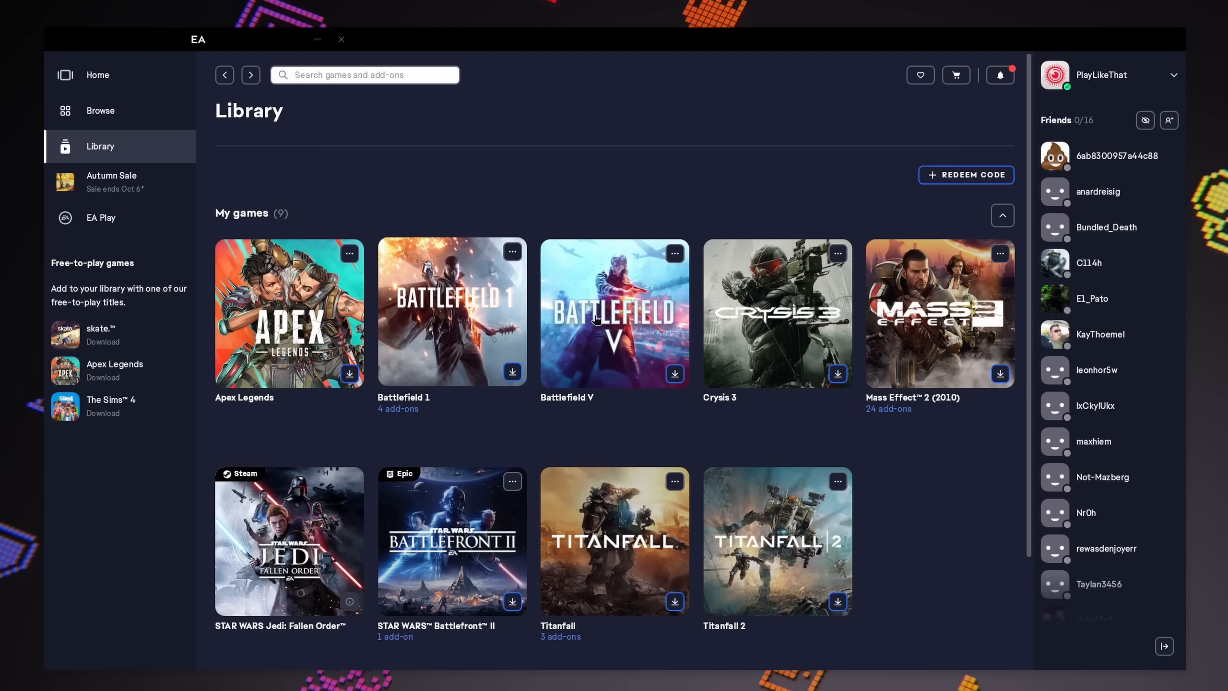
{"action": "scroll", "scroll_direction": "down", "scroll_amount": 3}
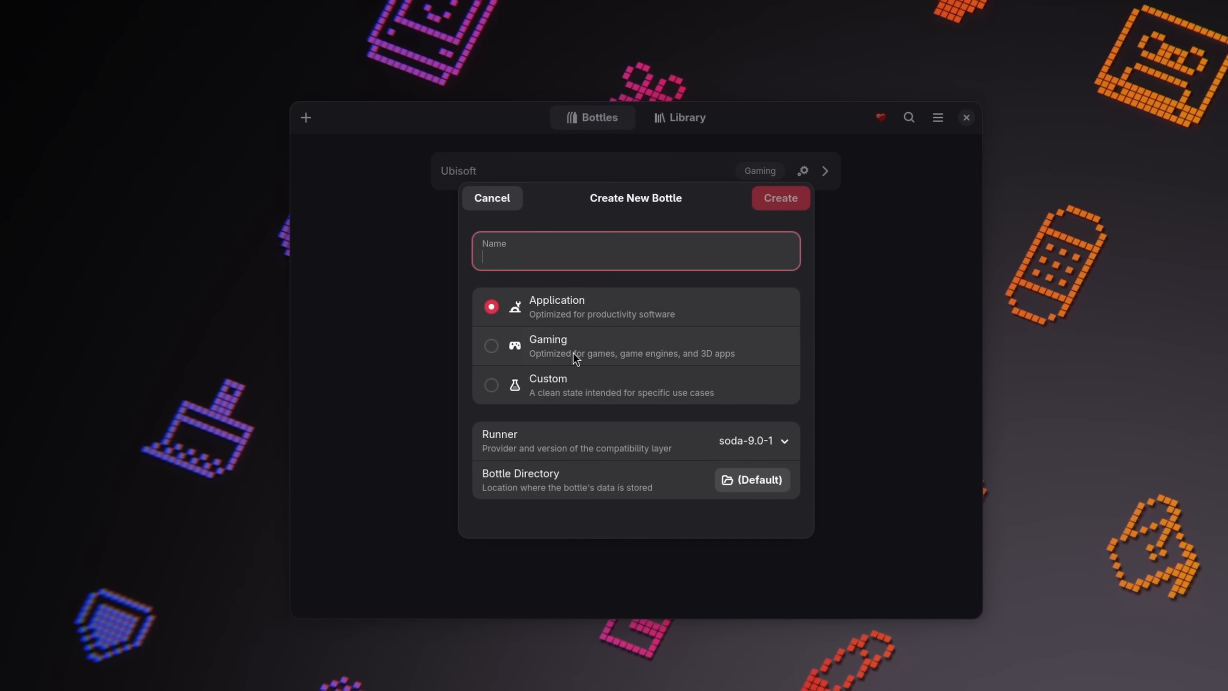
{"action": "type", "text": "EA-G"}
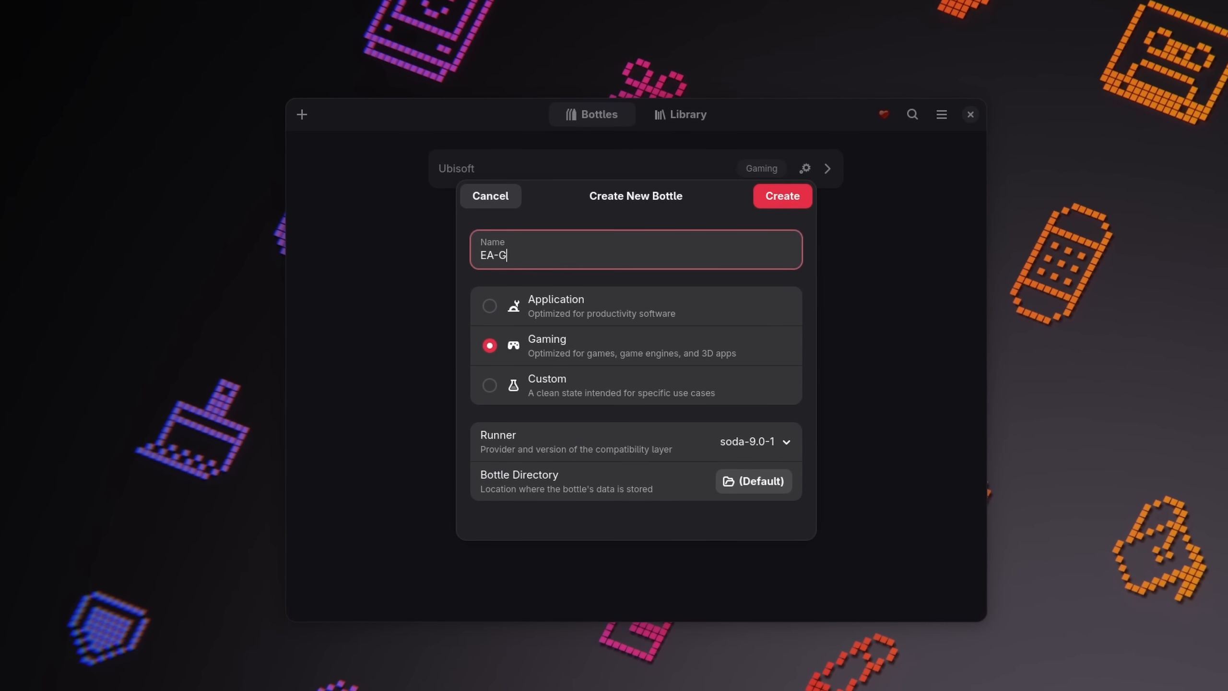
{"action": "type", "text": "ames"}
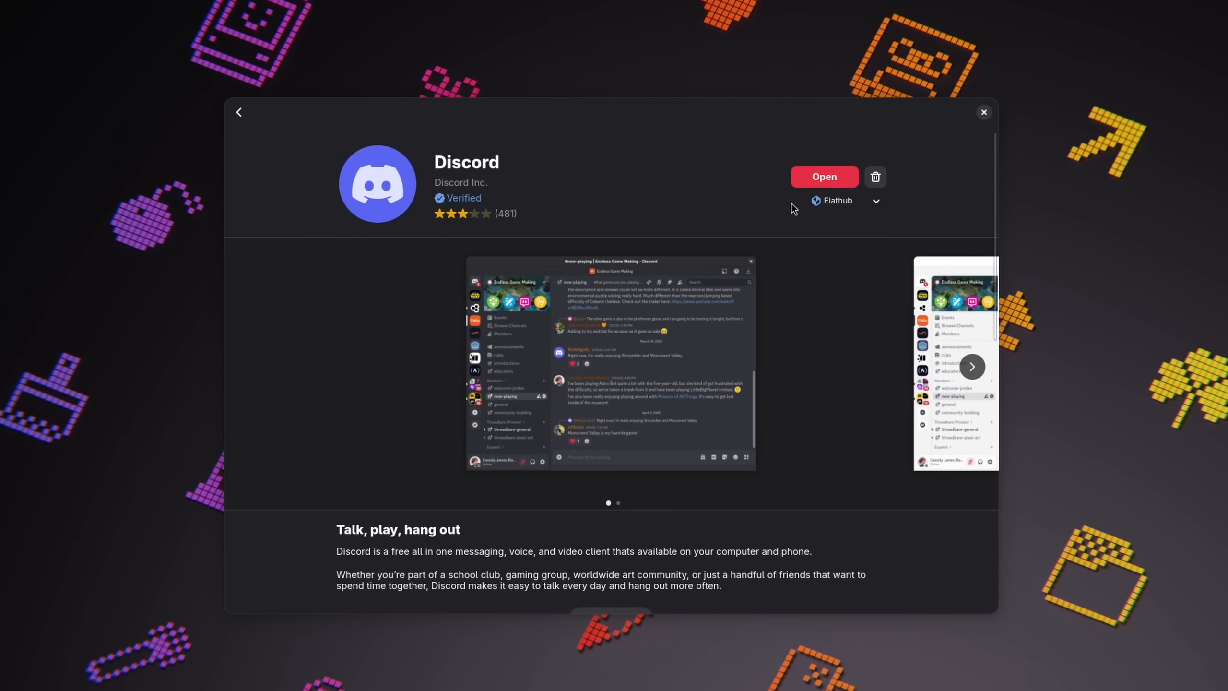
- Leave Discord's store page for the r/davinciresolve post on the free version failing to import media
{"action": "left_click", "coordinate": [837, 200]}
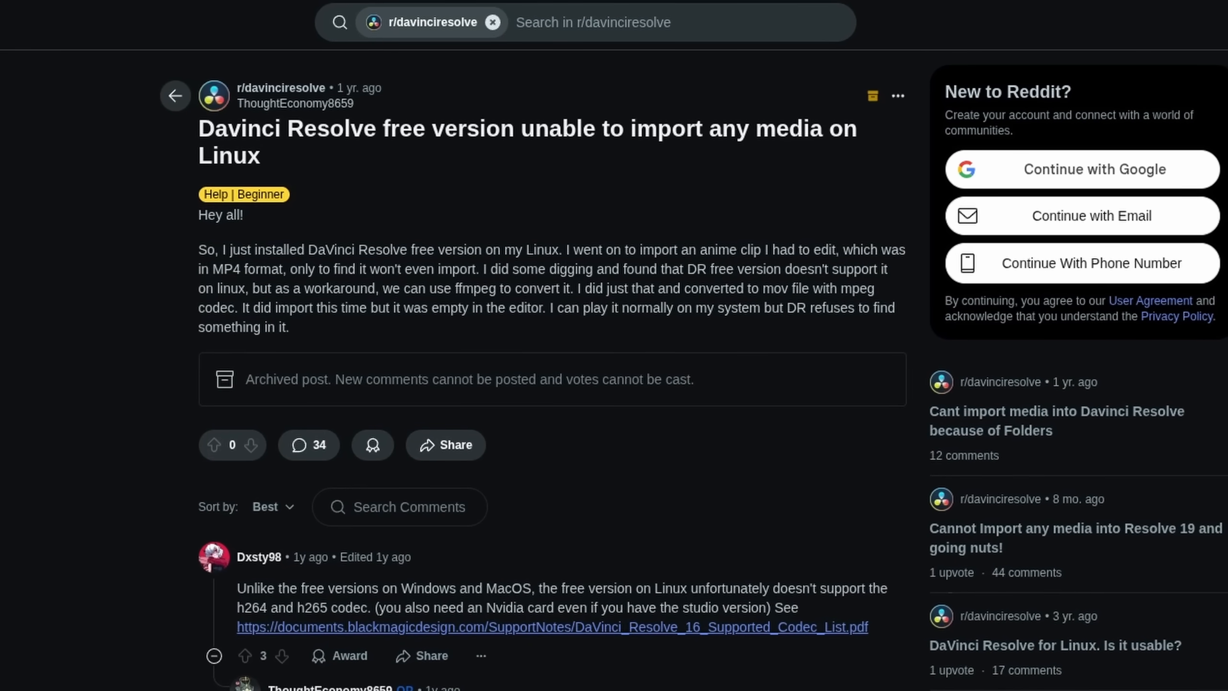
- Show OBS Studio's settings, then the DaVinci Resolve codec table marking H.264/H.265 as Studio only
{"action": "scroll", "scroll_direction": "down", "scroll_amount": 3}
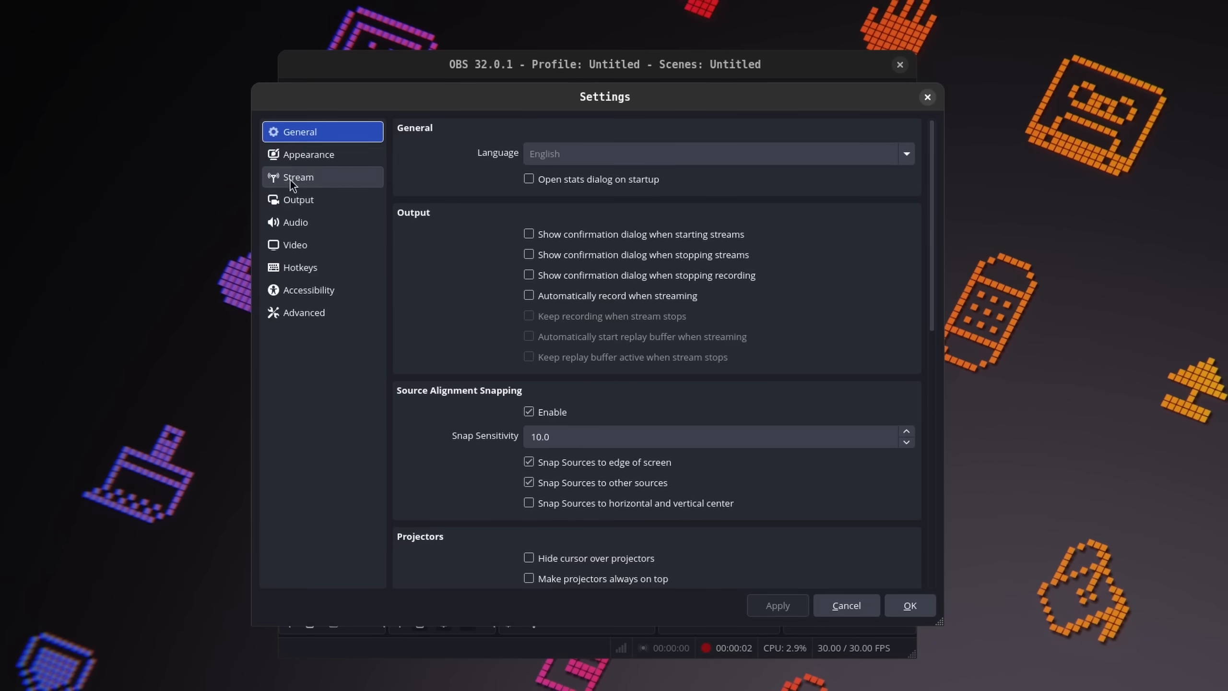
{"action": "left_click", "coordinate": [298, 199]}
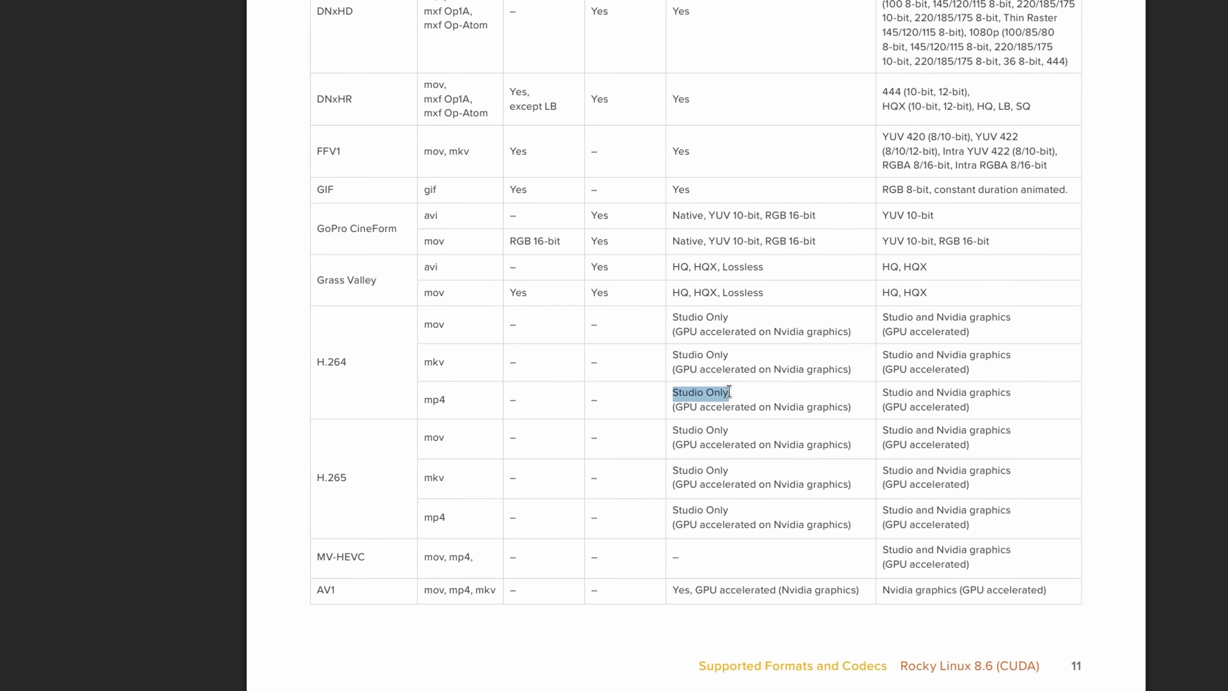
- View the description of GitHub issue #1773 about an NVIDIA card not seen in containers
{"action": "scroll", "scroll_direction": "up", "scroll_amount": 3}
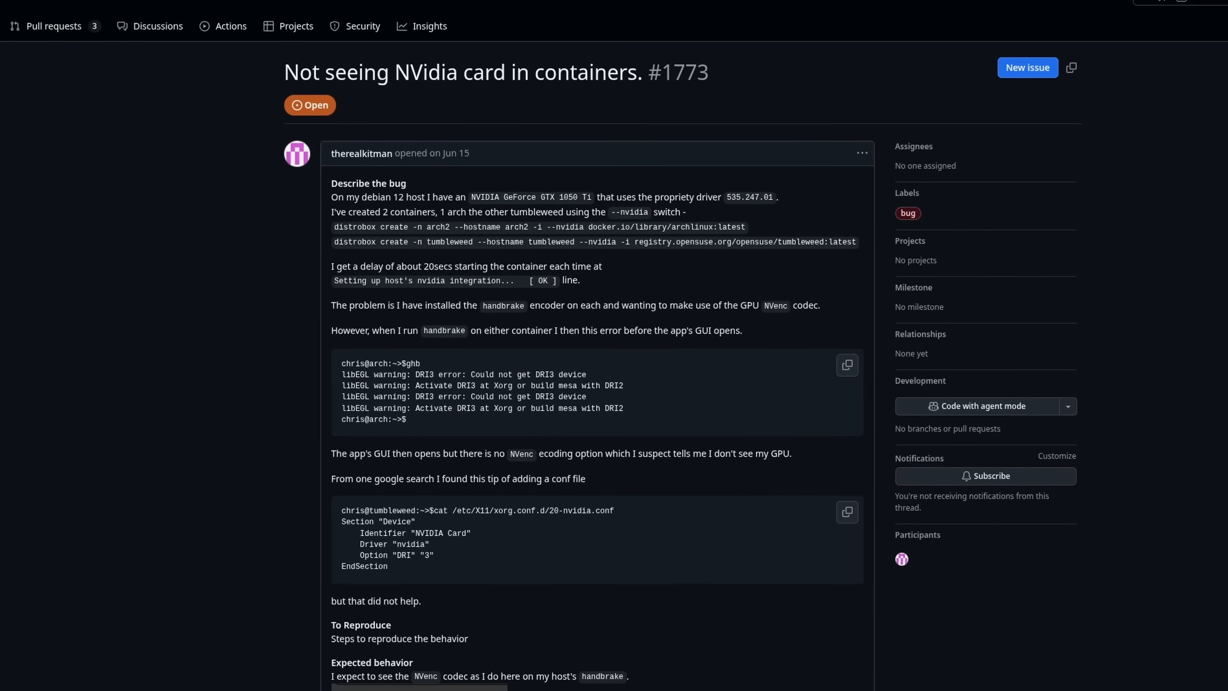
- Scroll through Script.docx in Word online to the passages on installing DaVinci Resolve on Fedora
{"action": "scroll", "scroll_direction": "up", "scroll_amount": 3}
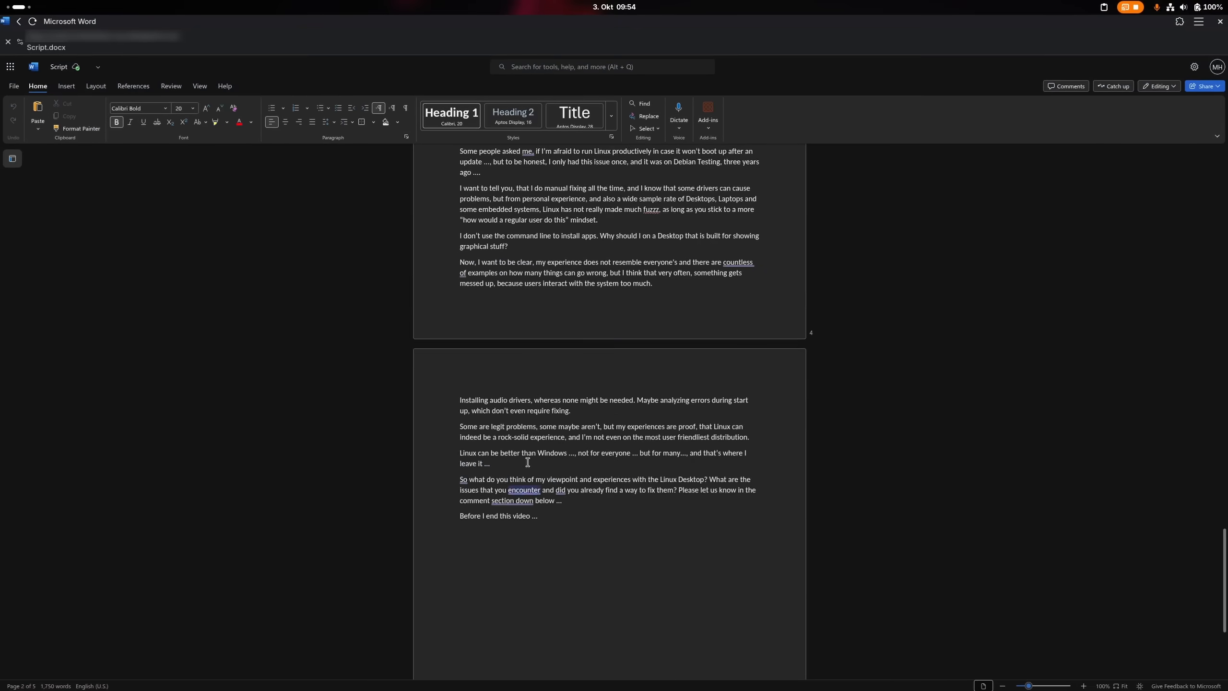
{"action": "scroll", "scroll_direction": "up", "scroll_amount": 3}
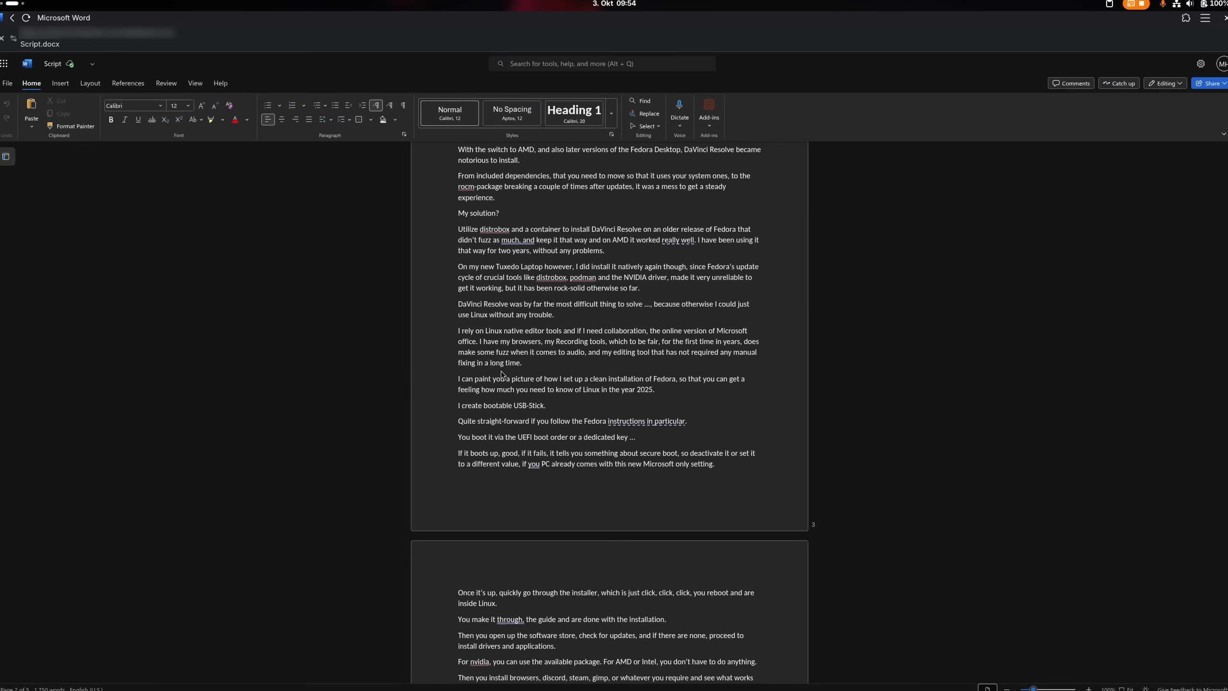